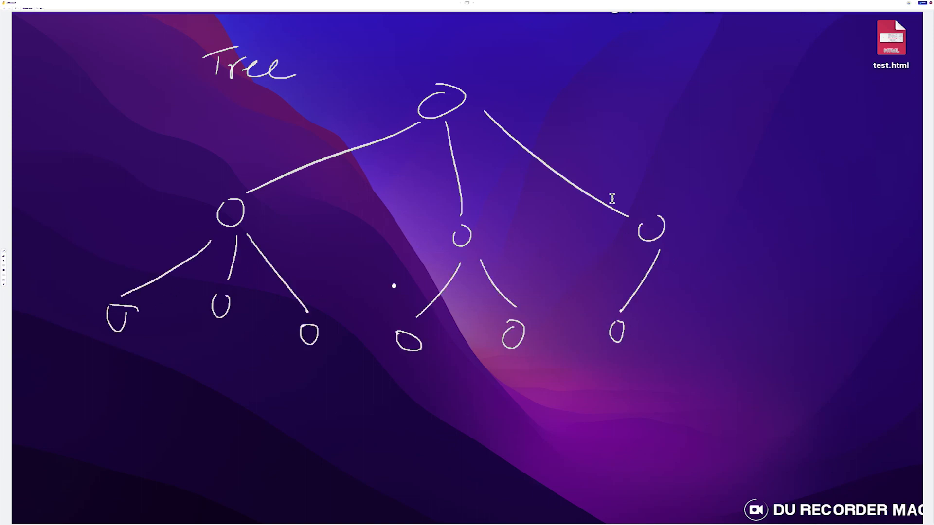
Step: Sketch another branch of the tree diagram of circles joined by lines
drag(221, 309, 238, 404)
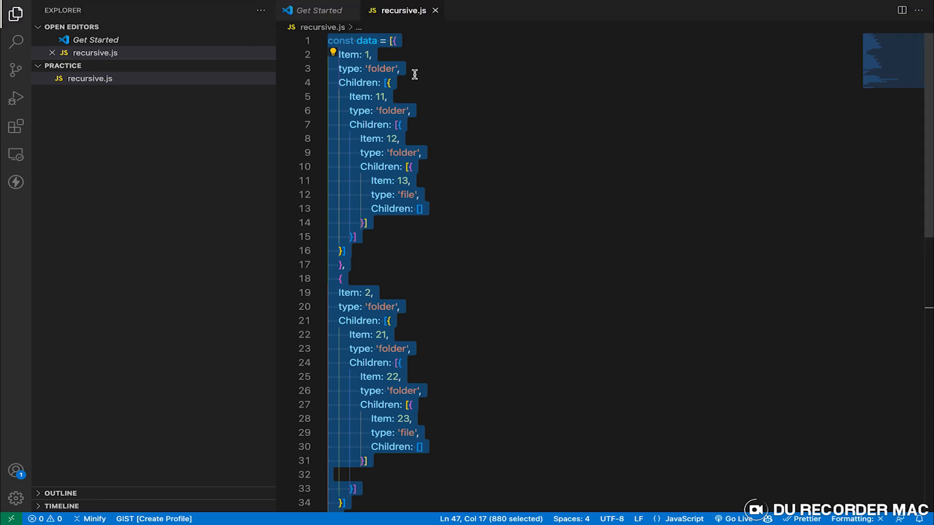
click(340, 54)
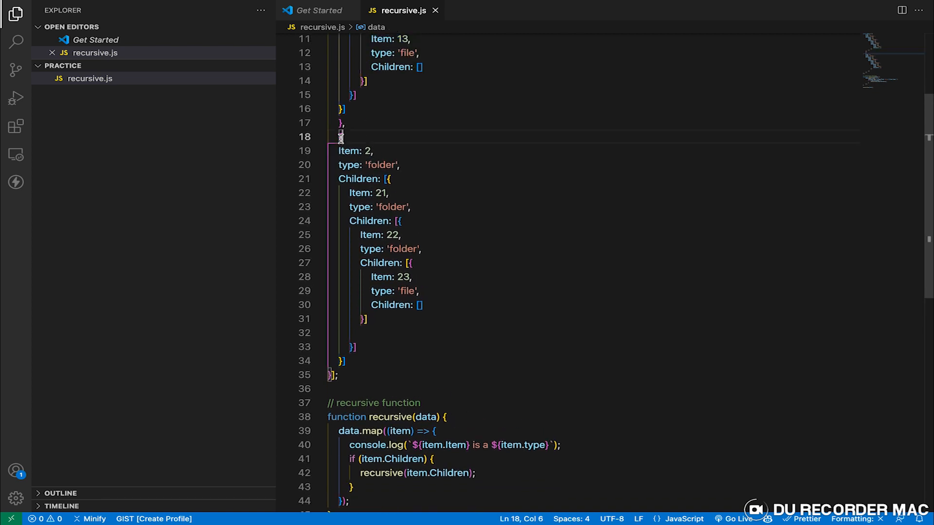
drag(339, 137, 364, 221)
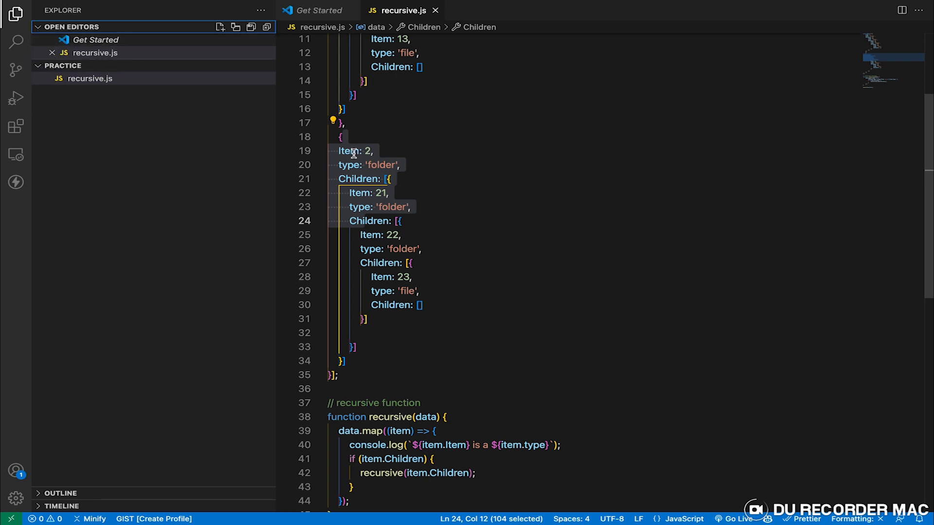
scroll(down, 3)
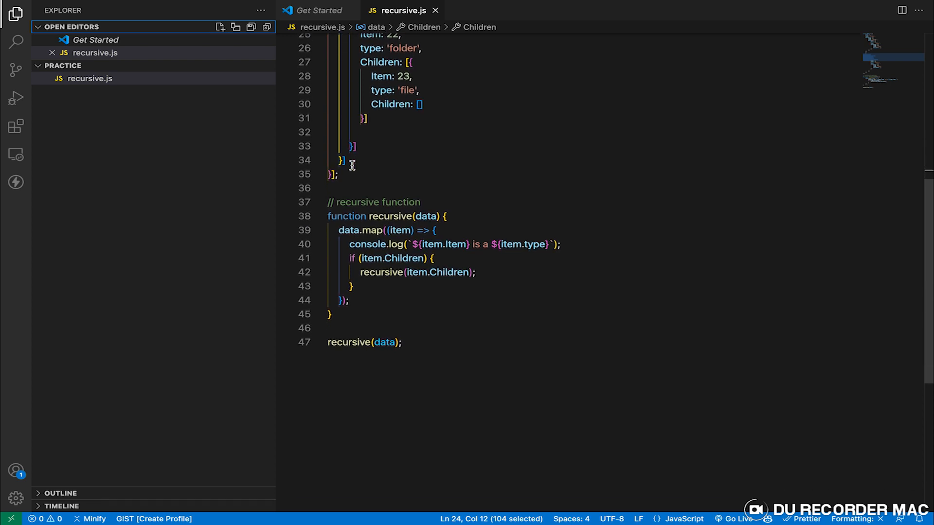
double_click(391, 169)
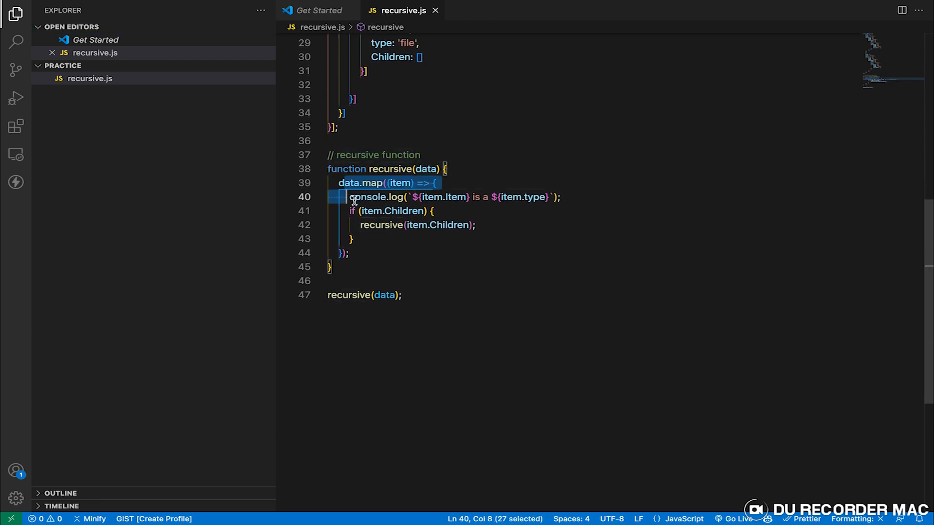
drag(351, 197, 351, 252)
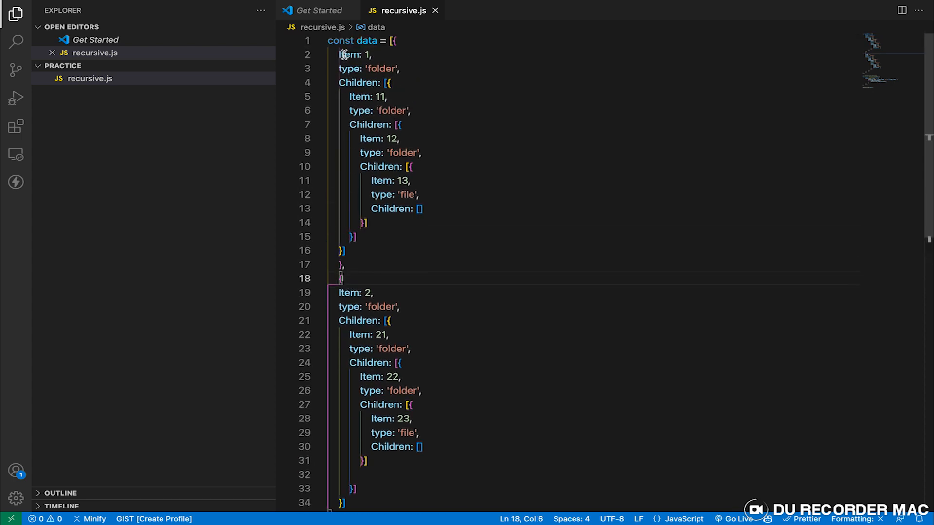
double_click(350, 55)
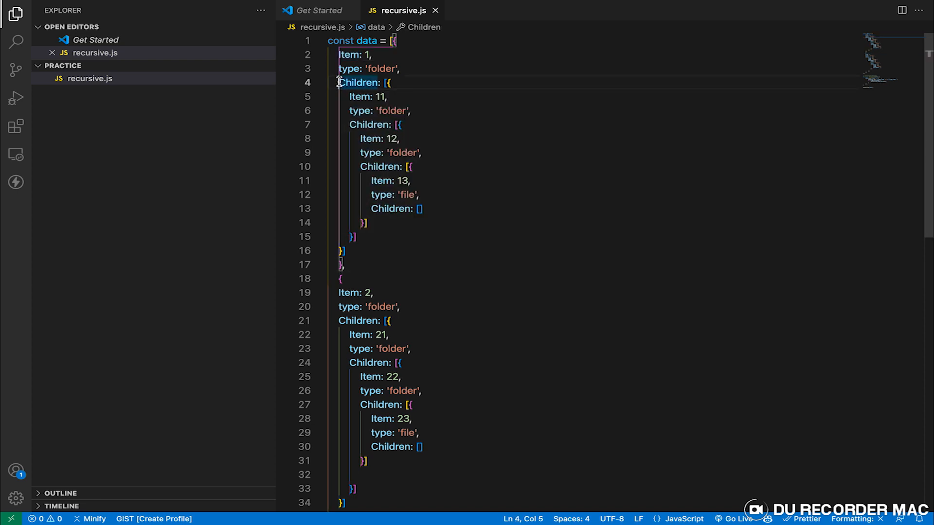
double_click(350, 55)
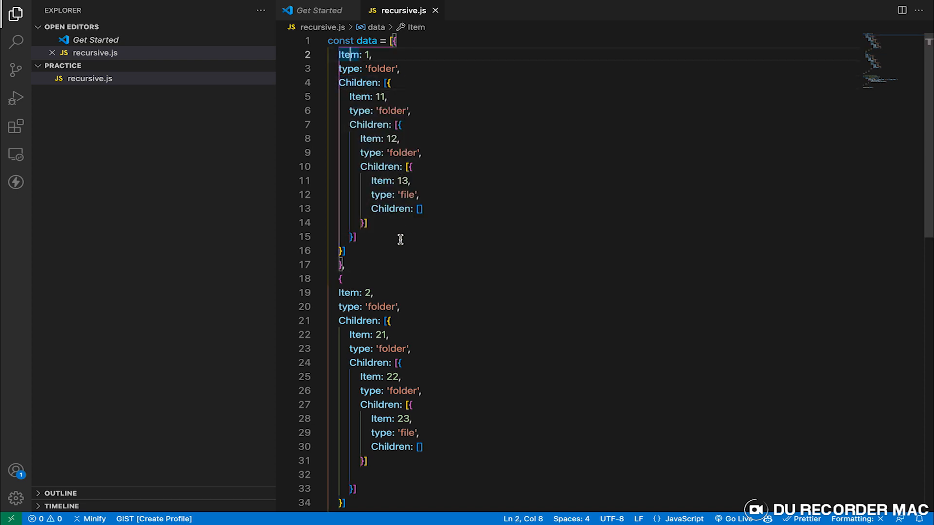
scroll(down, 3)
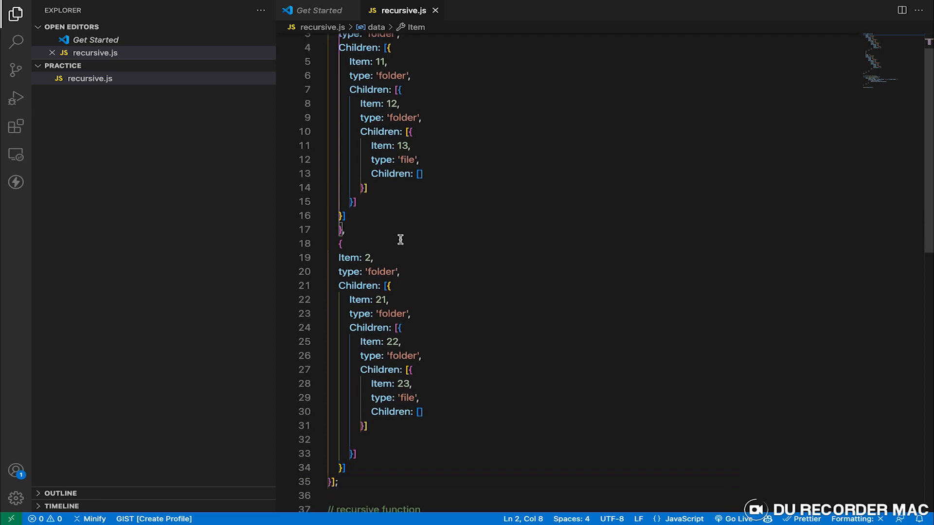
scroll(down, 3)
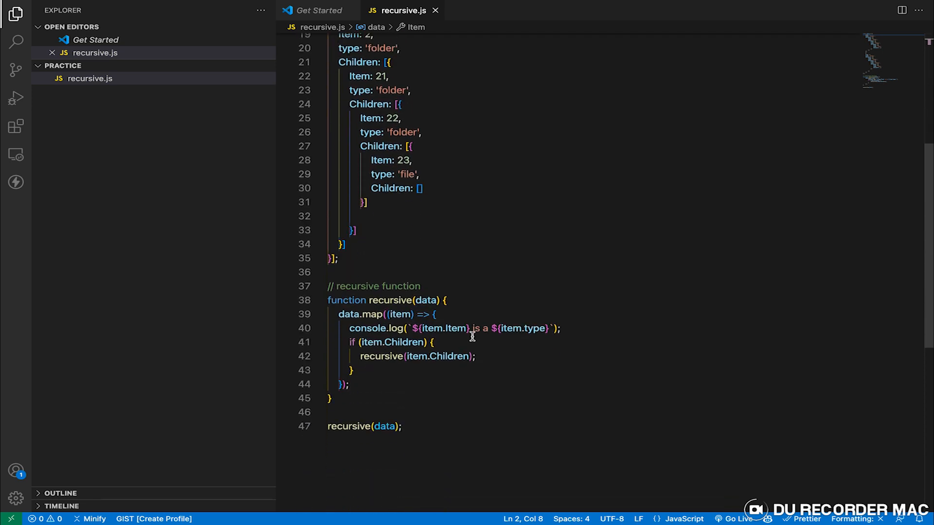
mouse_move(487, 356)
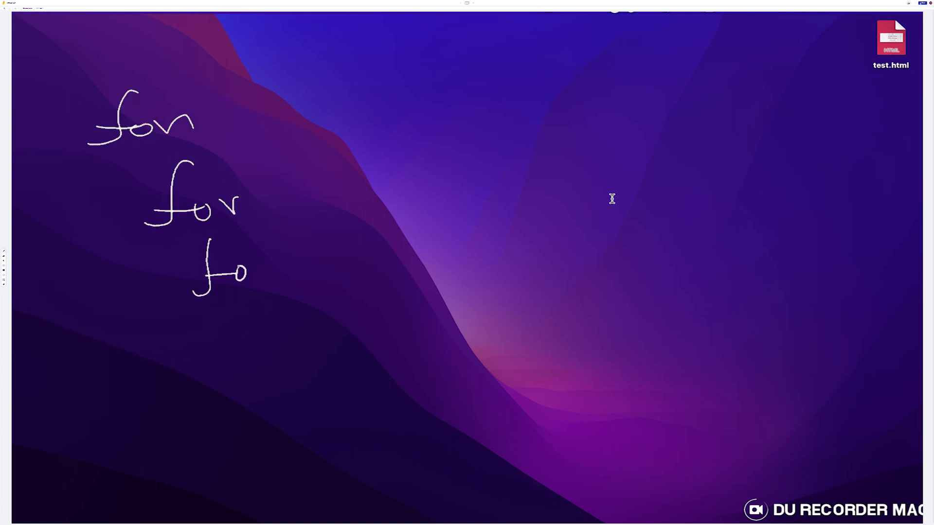
Step: Write the most deeply nested, furthest-indented 'for' label on the desktop
drag(244, 277, 303, 280)
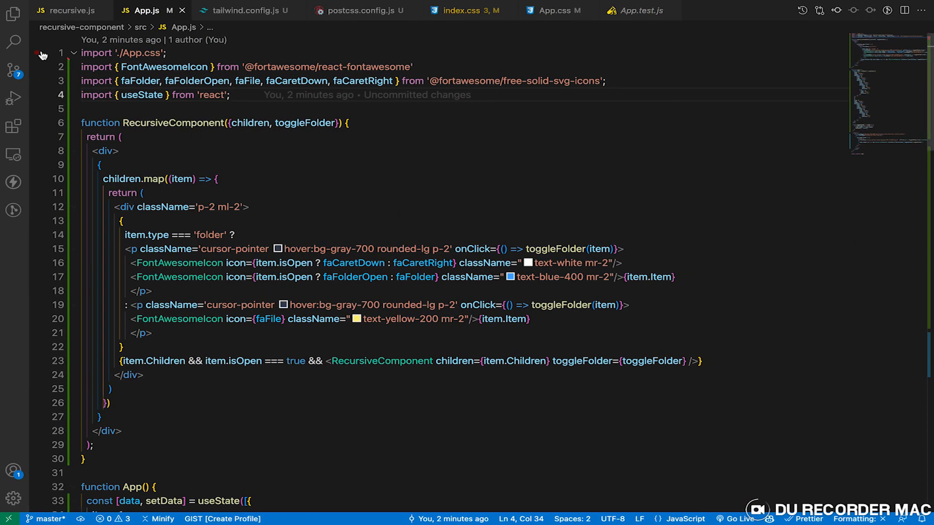
Step: Select the recursive-component src folder in the Explorer and start a new integrated terminal
click(13, 12)
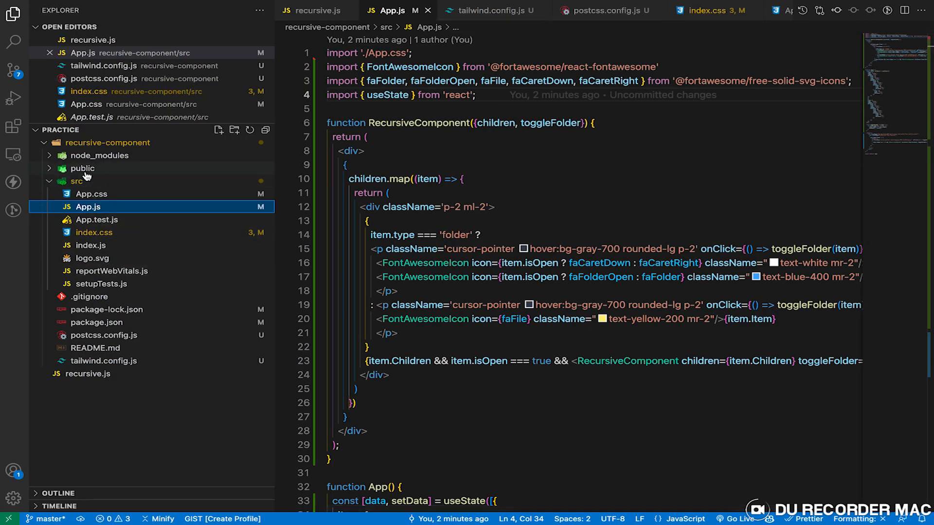
click(108, 142)
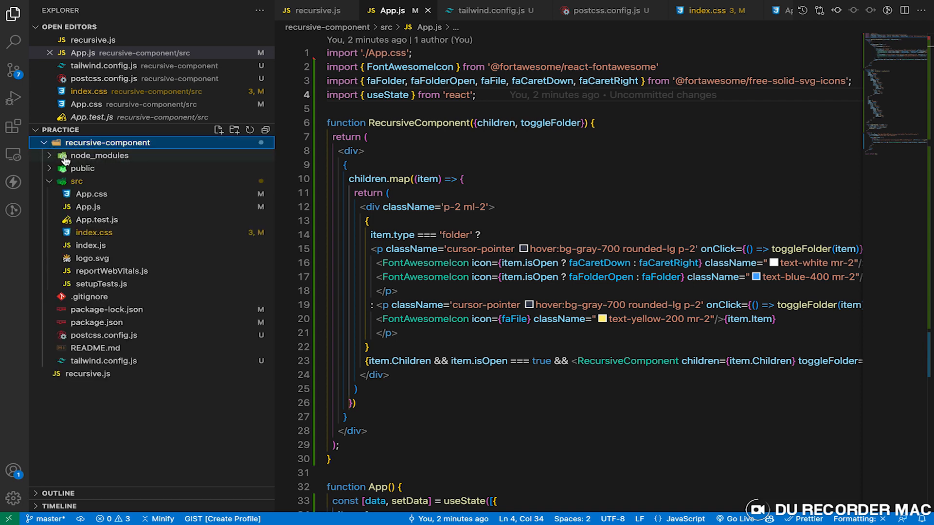
click(77, 181)
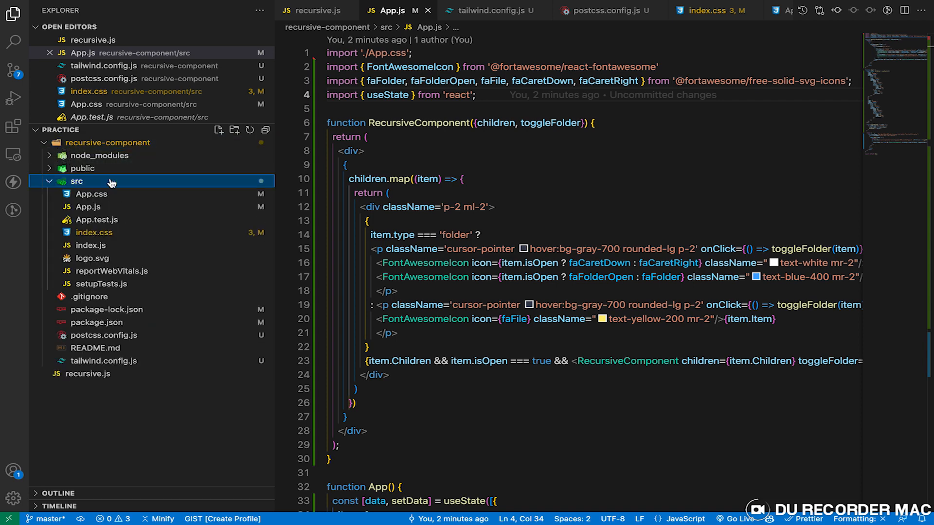
click(276, 7)
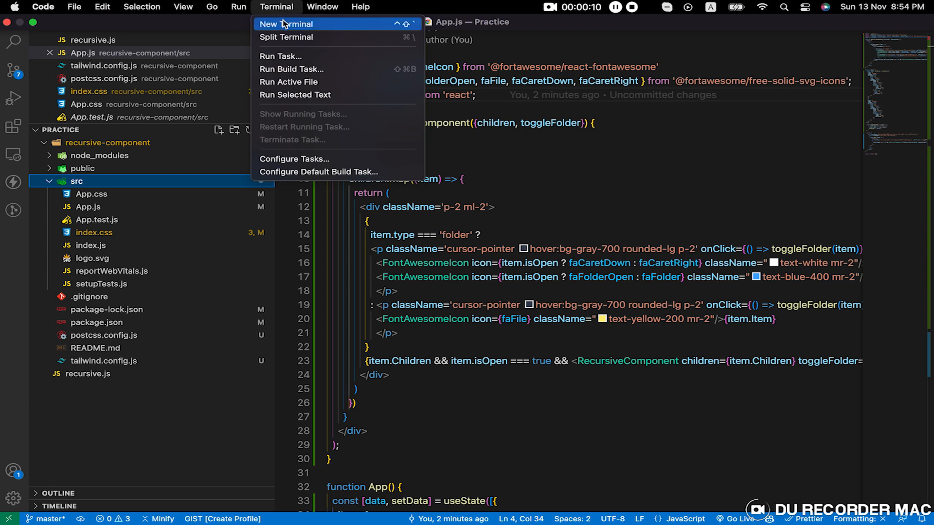
click(286, 24)
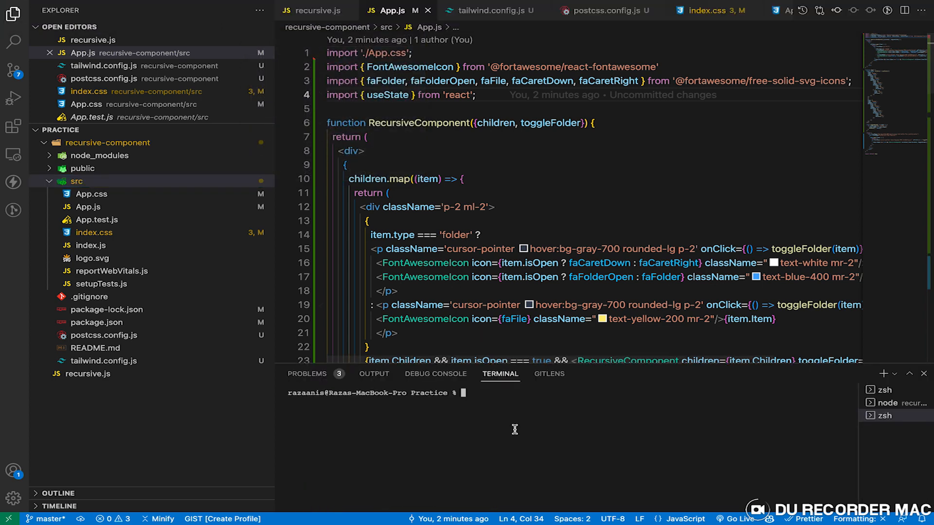
Step: Run the Tailwind dev-dependency install in the terminal, then npx tailwindcss init
text(npm start)
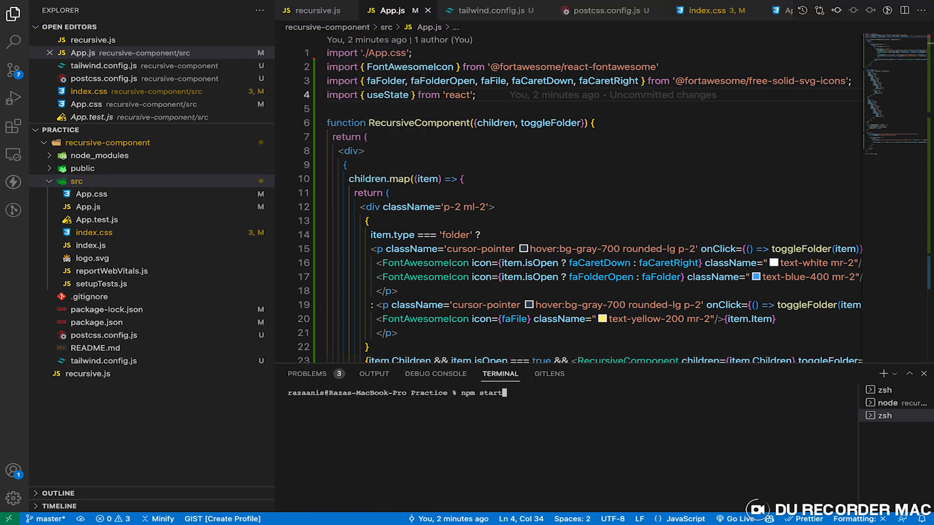
text(npm install --save ag-grid-react)
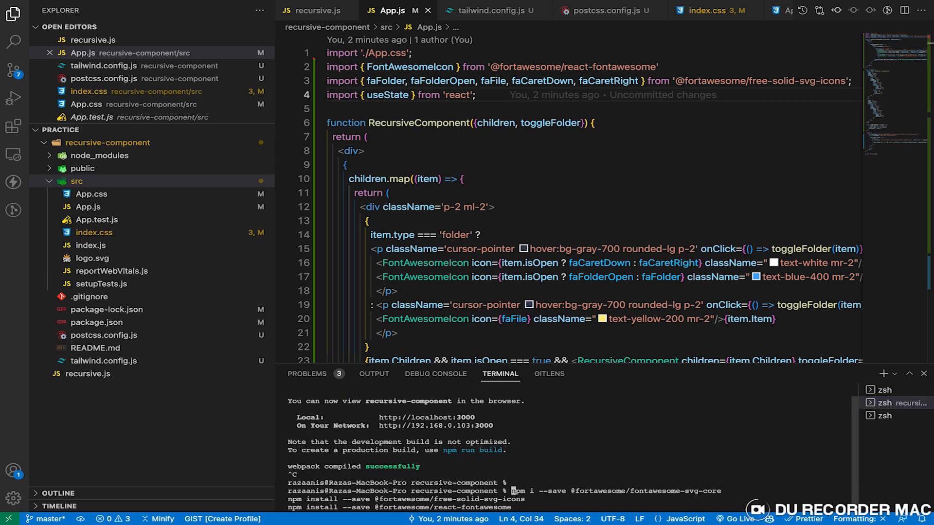
text(node recursive.js)
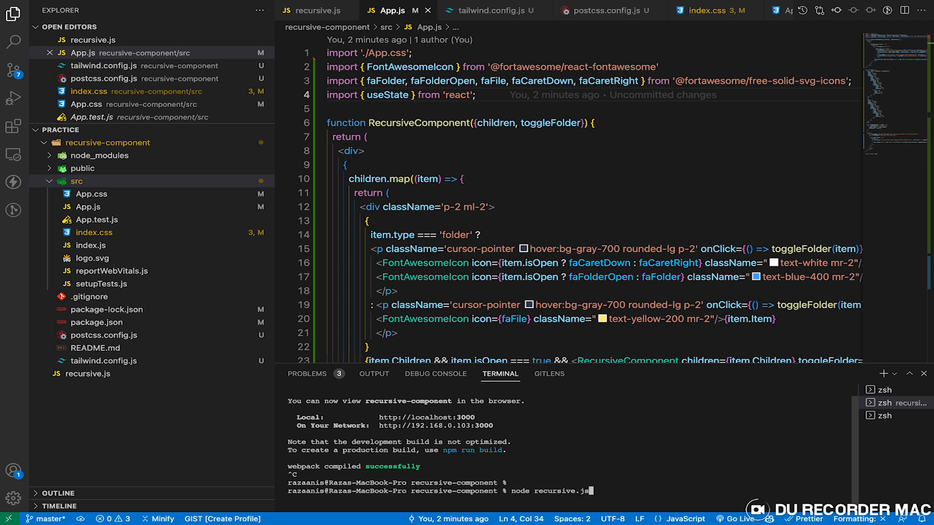
text(npx create-react-app recursive-component)
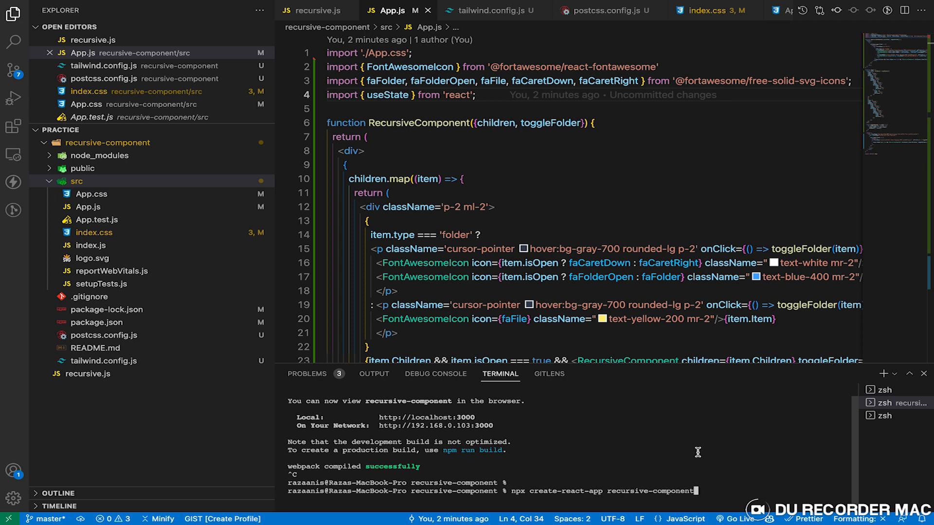
right_click(698, 452)
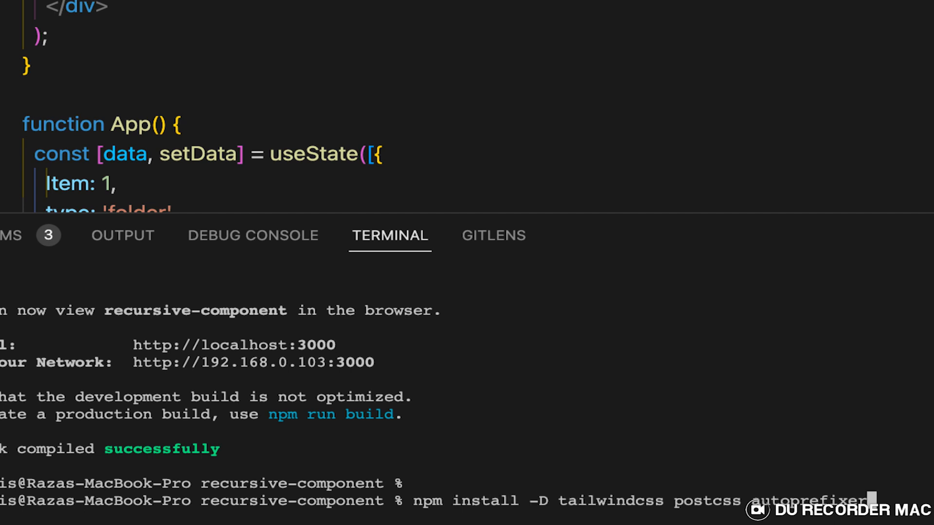
text(npx tailwindcss init)
text(recursive.js)
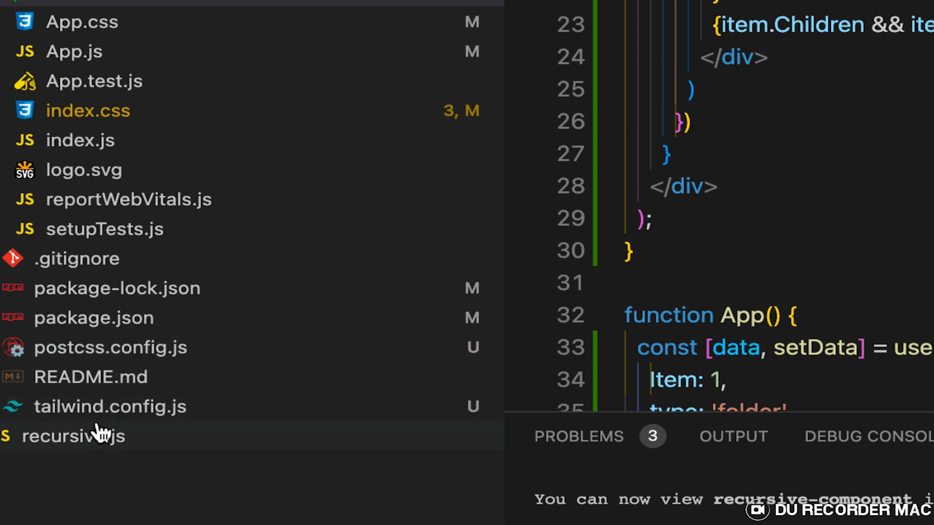
click(110, 407)
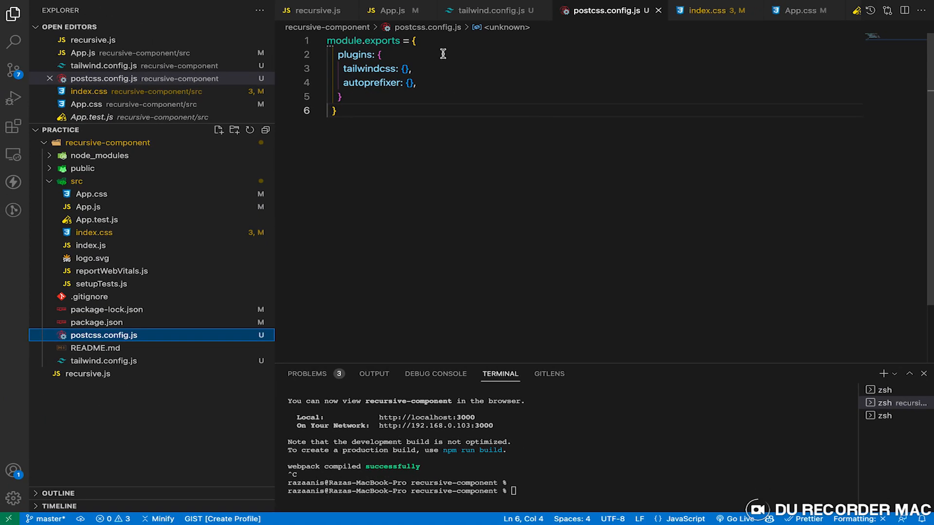
click(710, 10)
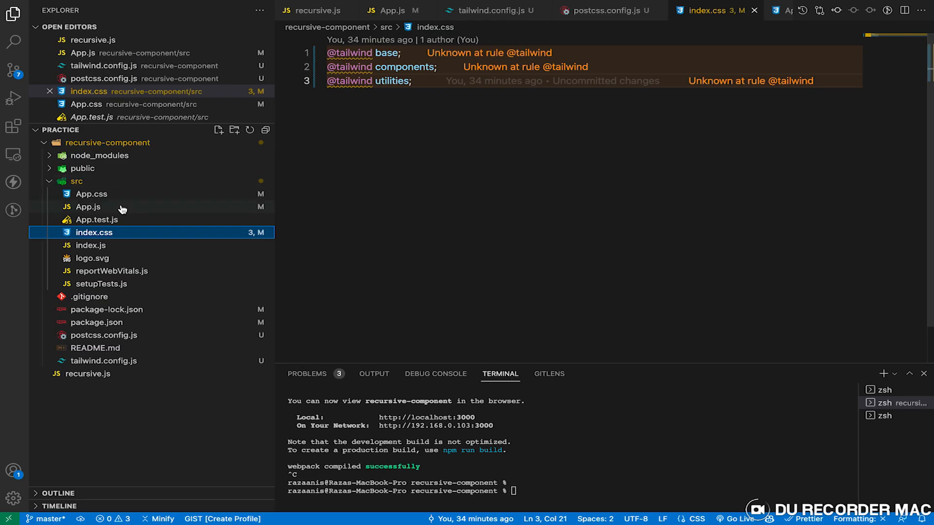
Step: Check that App.css is empty, then switch to App.js to review the component code
click(91, 193)
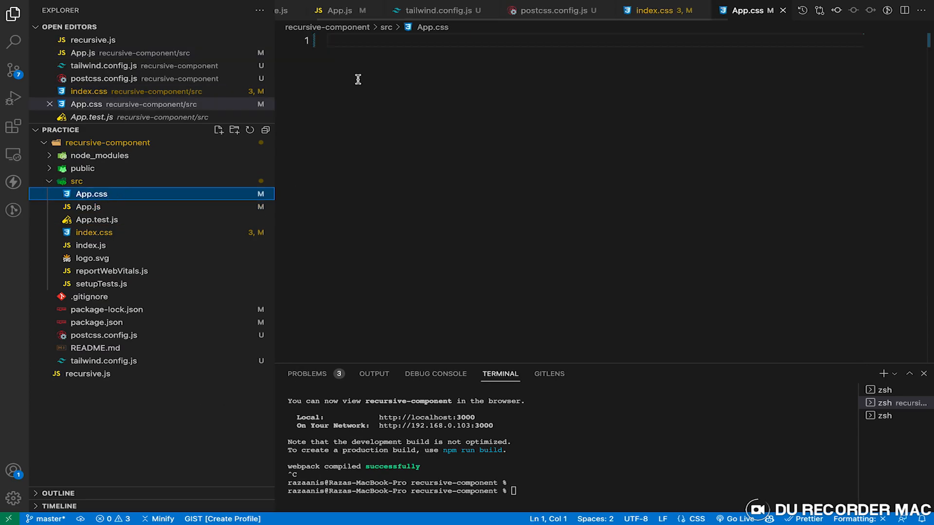
mouse_move(100, 214)
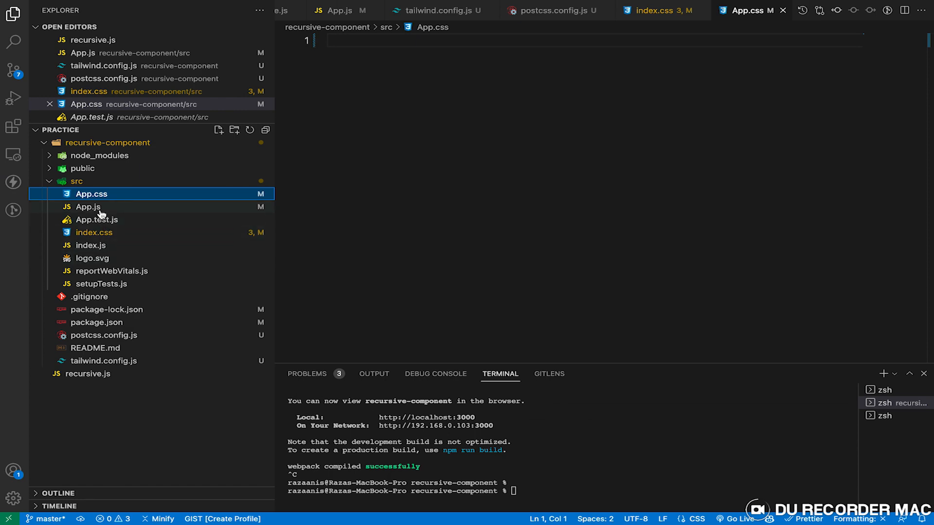
click(87, 207)
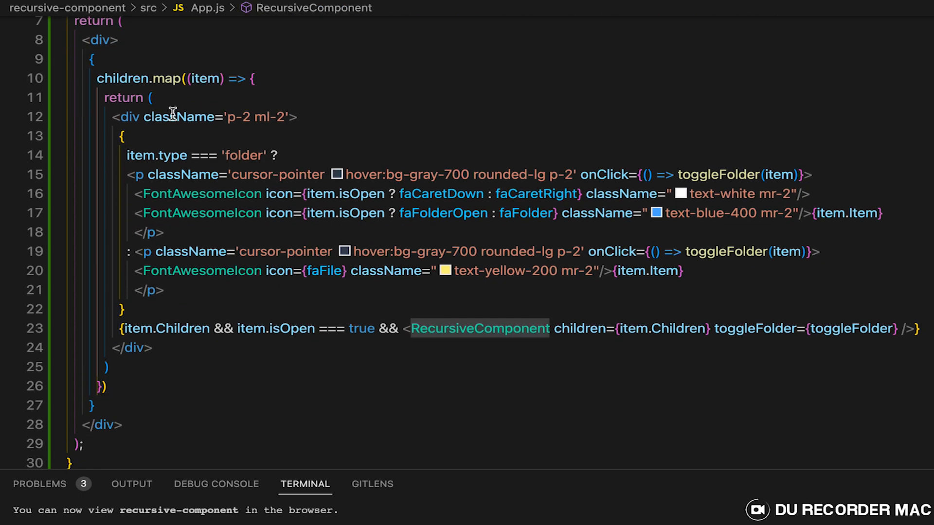
Step: Review RecursiveComponent, the data and toggleFolder in App.js, adding a '// W' comment along the way
scroll(down, 3)
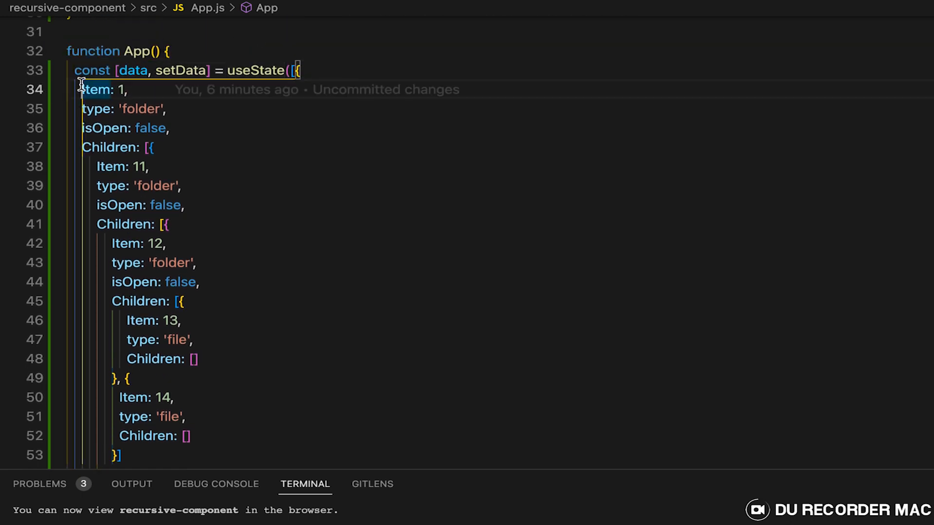
scroll(down, 3)
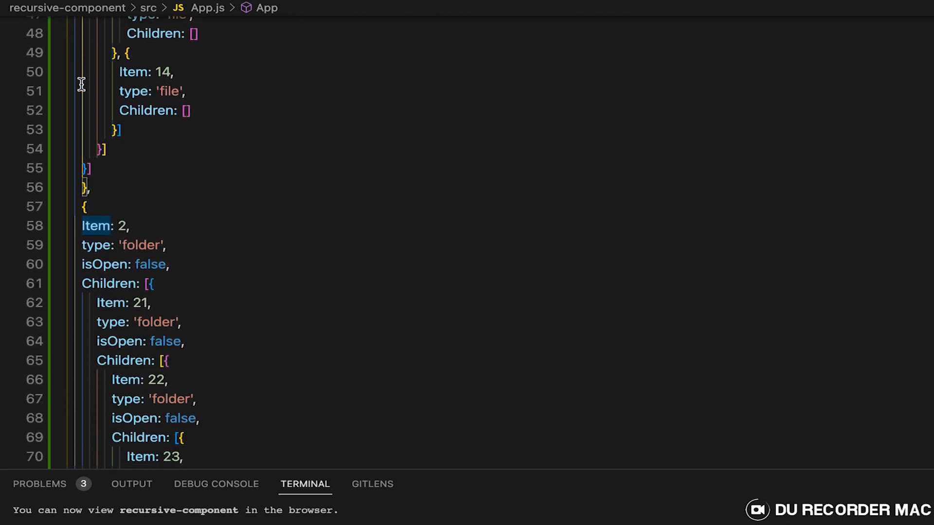
scroll(down, 3)
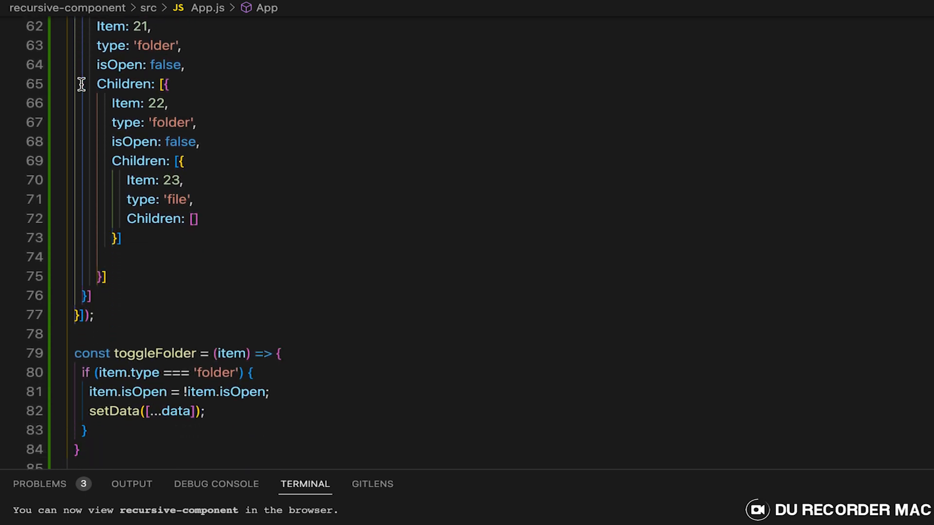
scroll(down, 3)
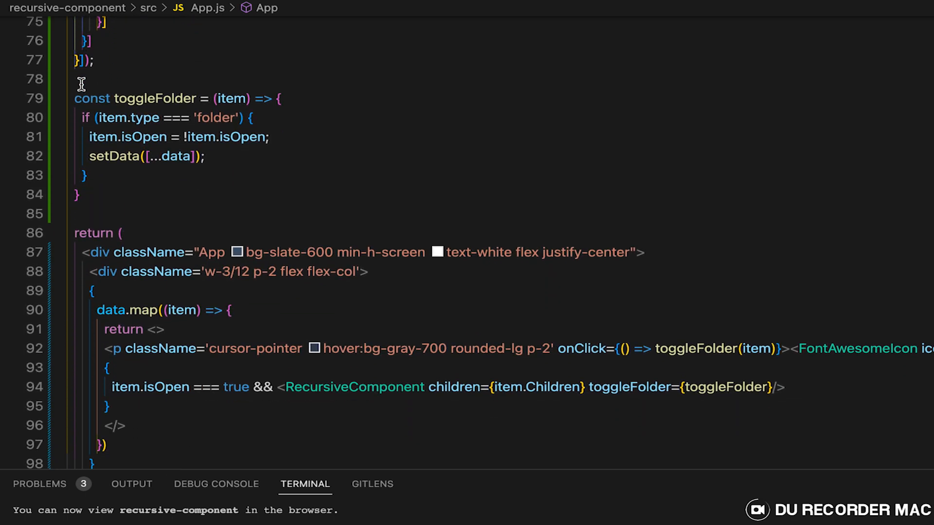
scroll(down, 3)
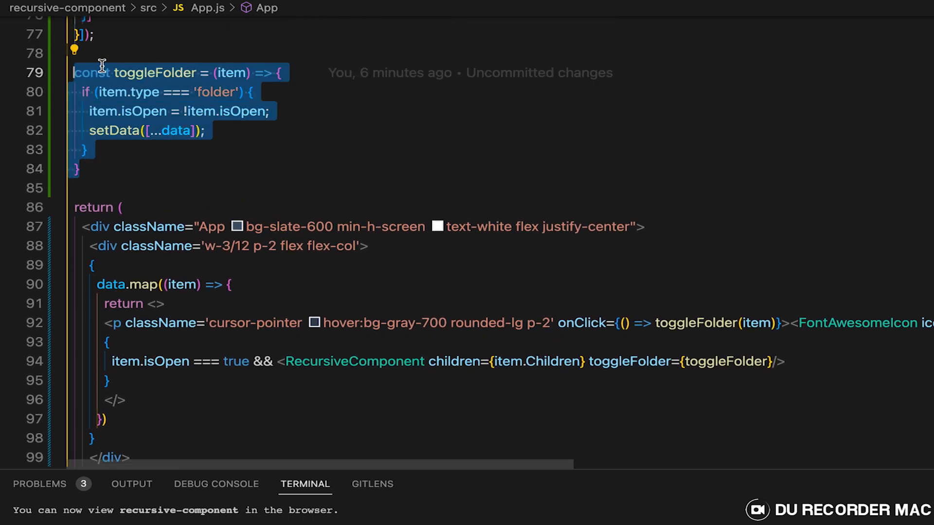
text(// W)
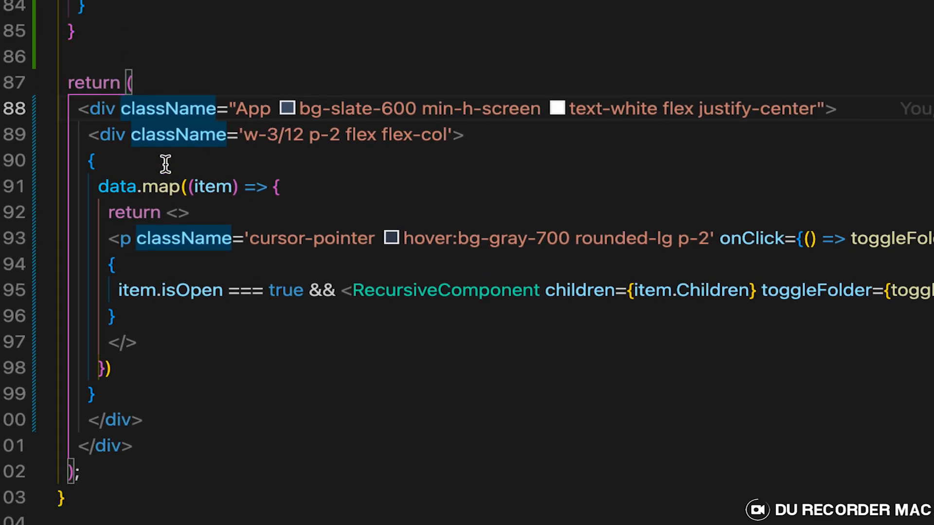
scroll(down, 3)
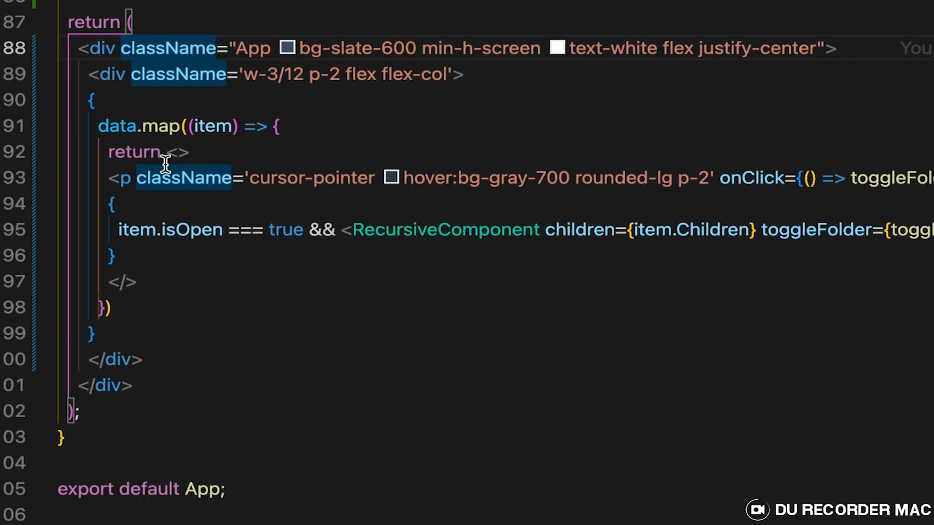
scroll(down, 3)
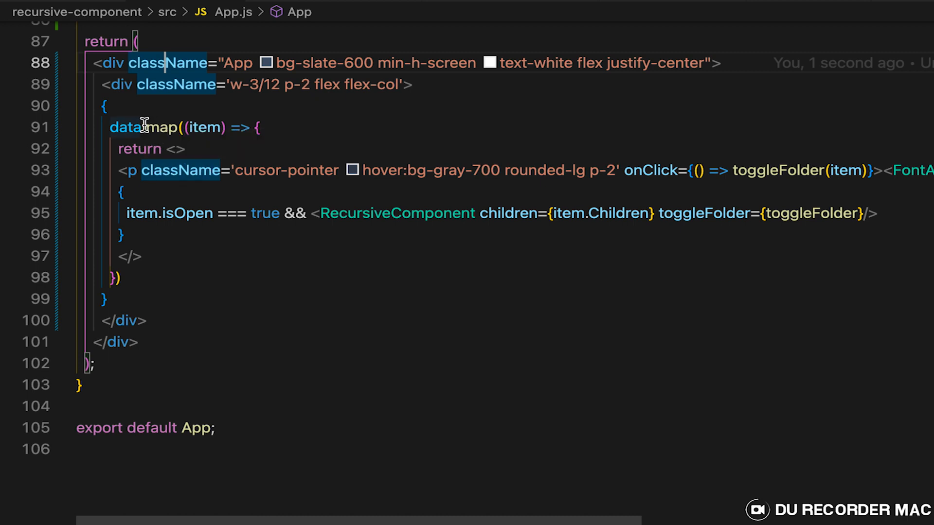
mouse_move(125, 126)
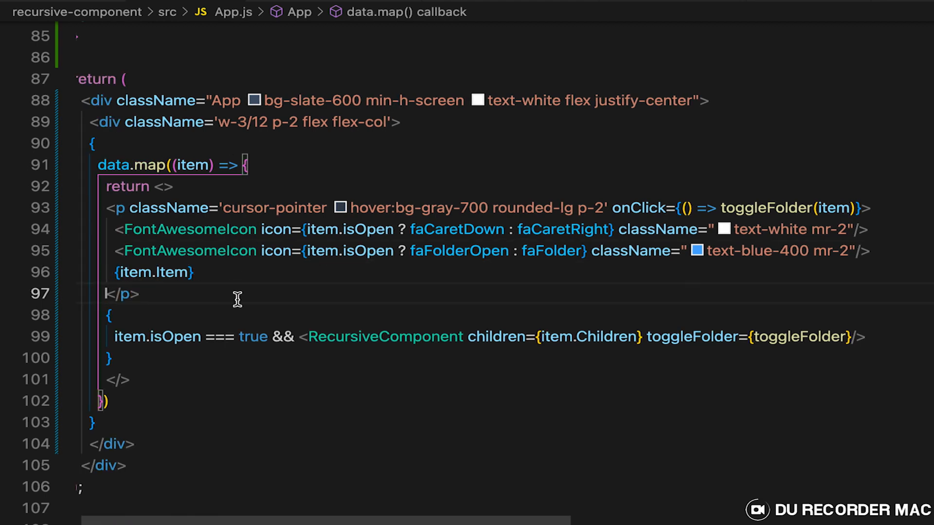
Step: Scroll through RecursiveComponent's item.Children && item.isOpen conditional and select it for reformatting
scroll(up, 3)
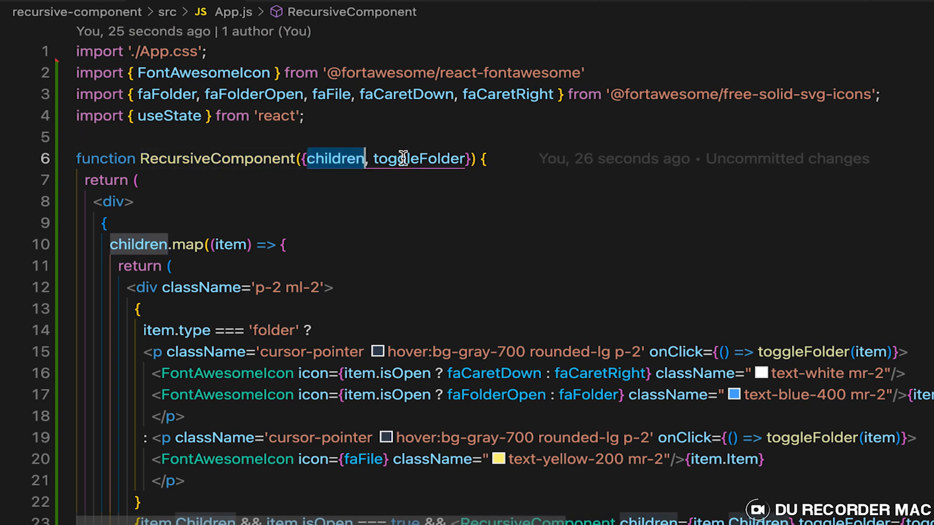
scroll(down, 3)
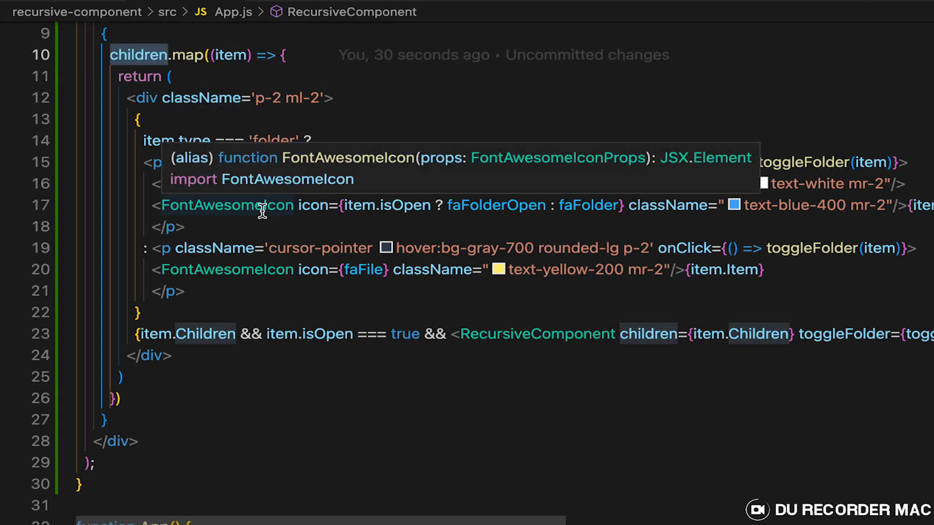
mouse_move(168, 127)
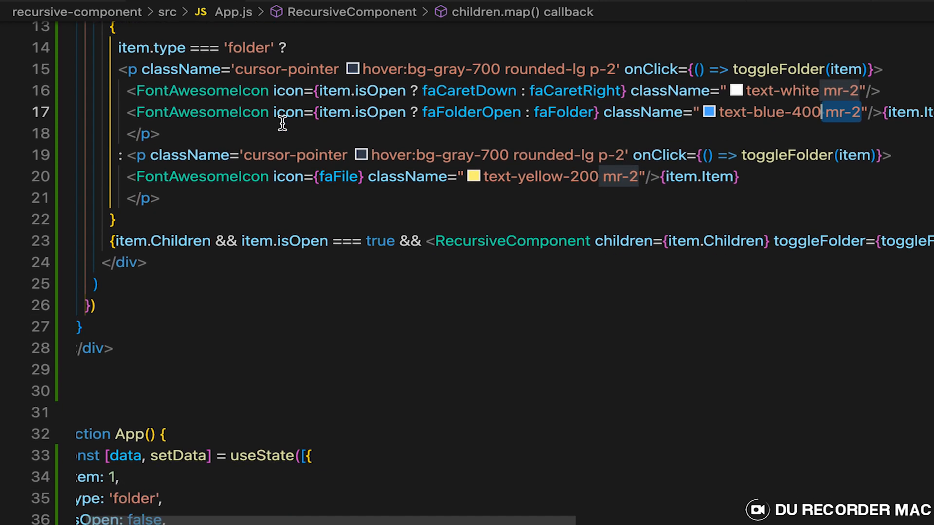
scroll(down, 3)
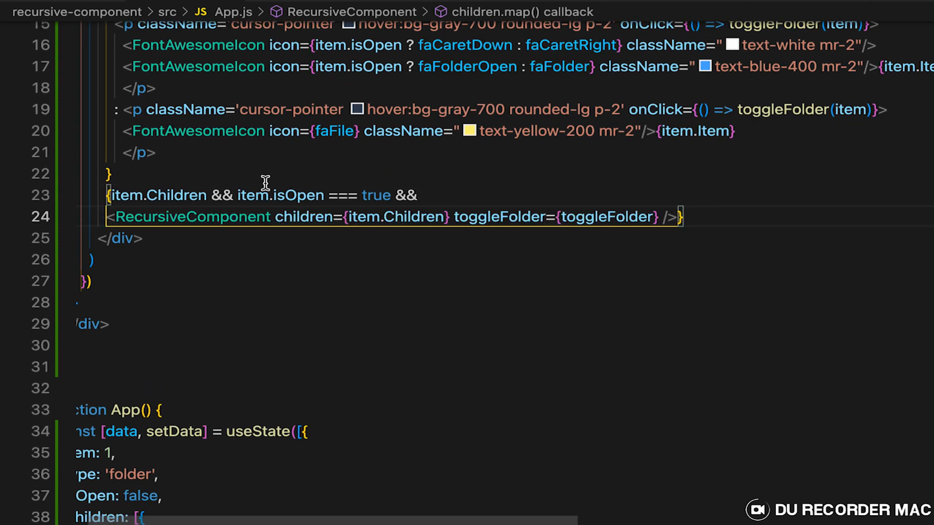
mouse_move(119, 195)
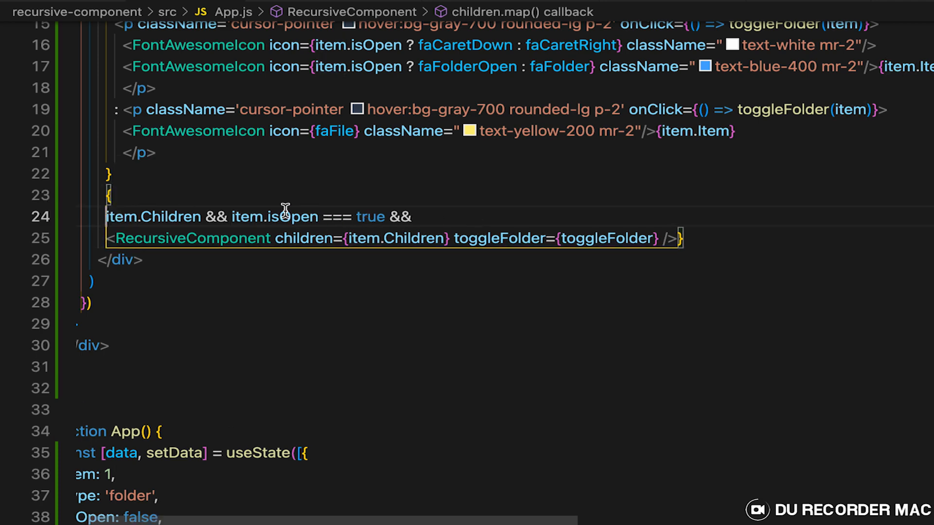
double_click(291, 216)
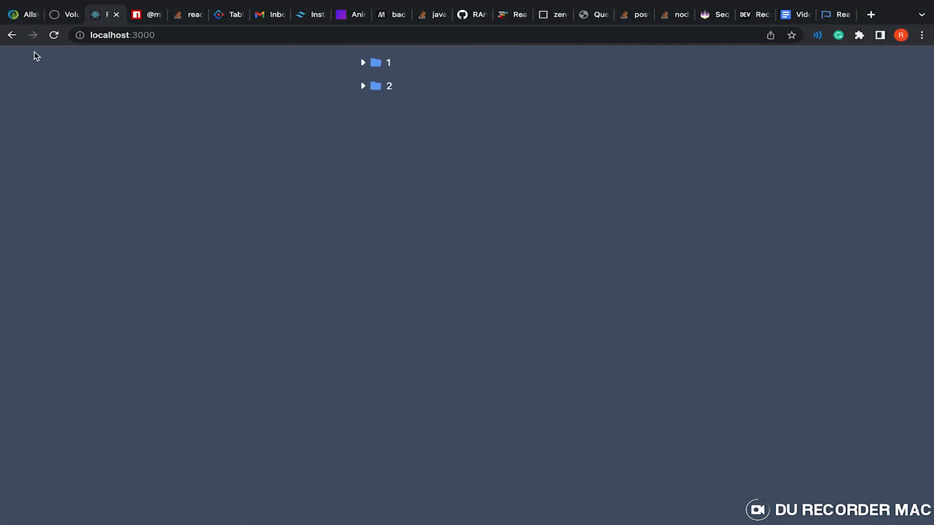
Step: Start the dev server with npm start and reload localhost:3000 in Chrome
click(52, 35)
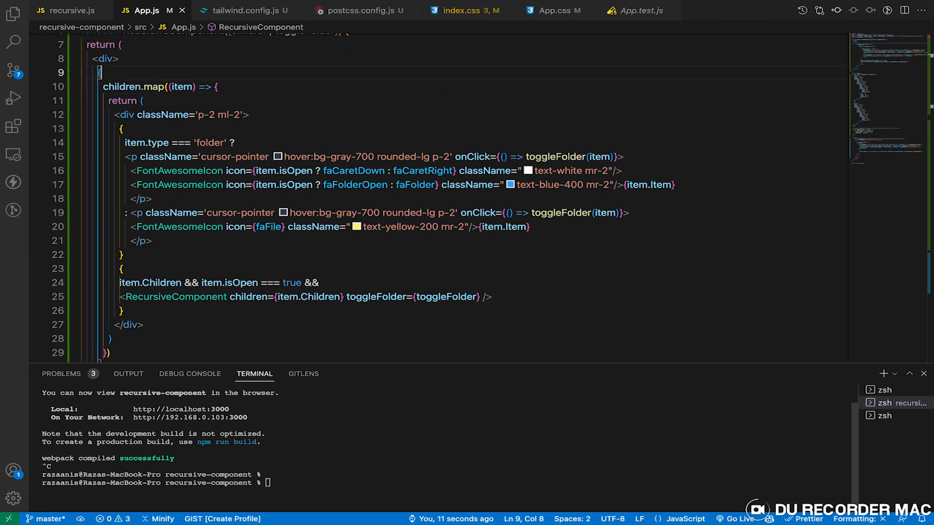
text(npm start)
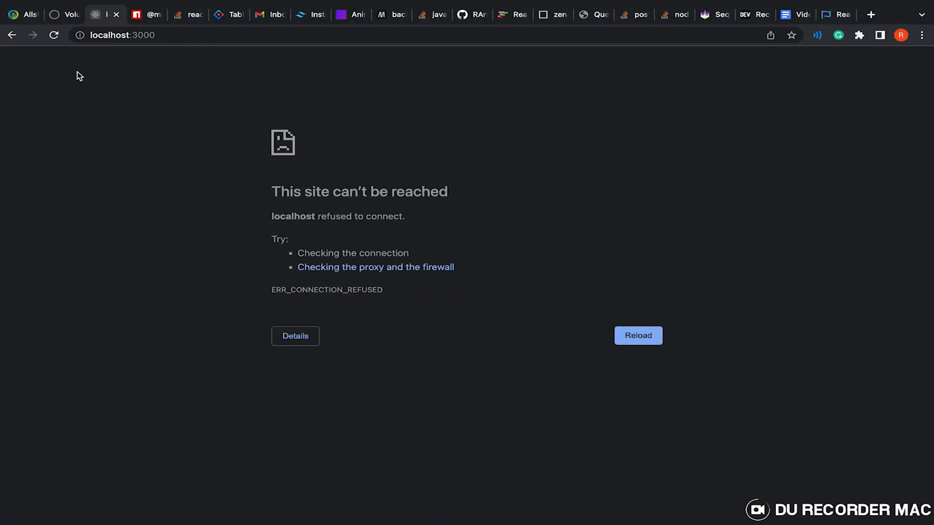
click(637, 336)
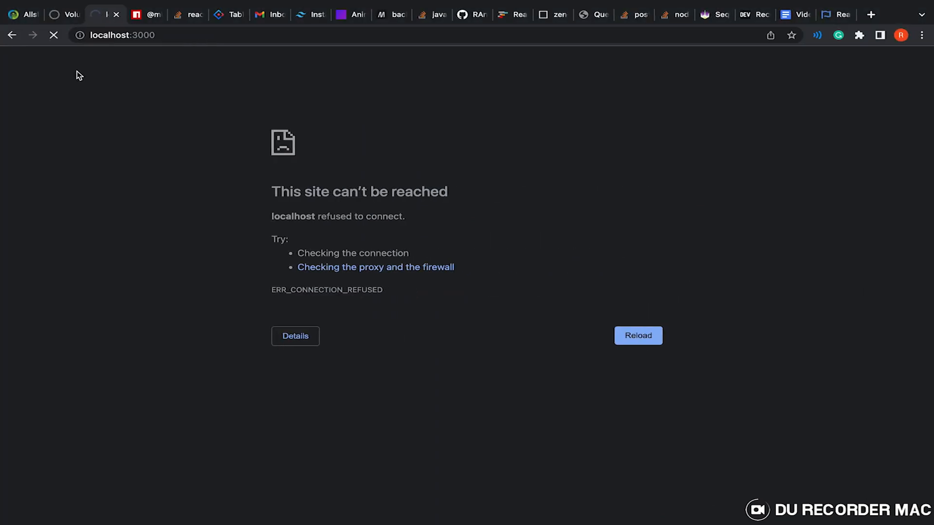
click(638, 335)
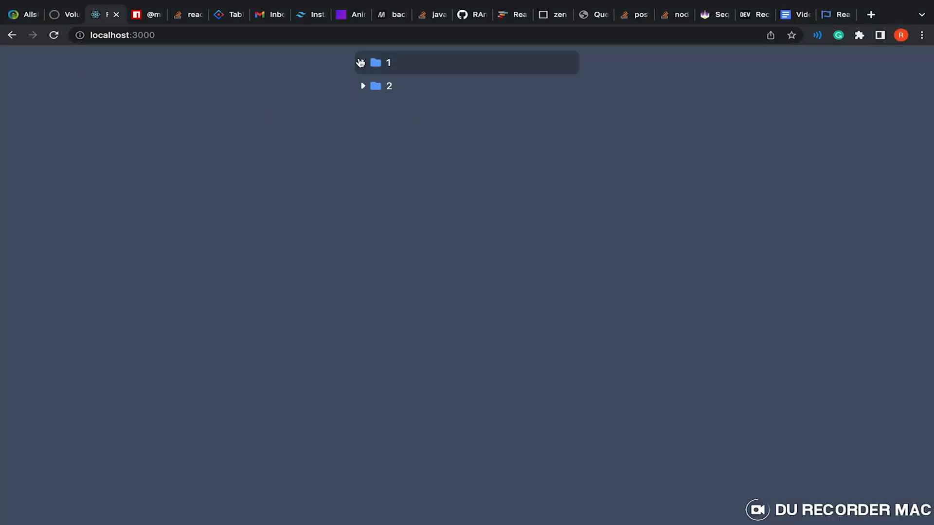
Step: Expand folders 1 and 2 to reveal 11, 12, 21, 22 and file 23
click(362, 62)
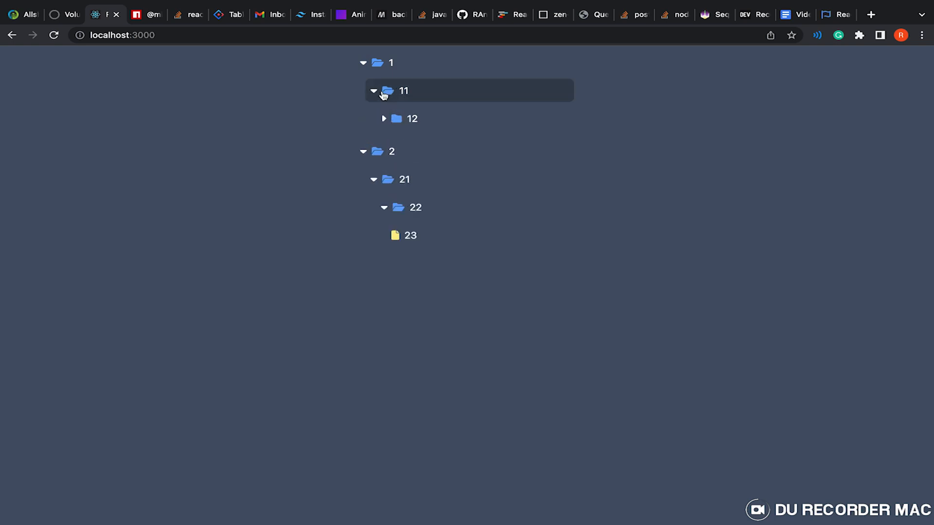
click(383, 119)
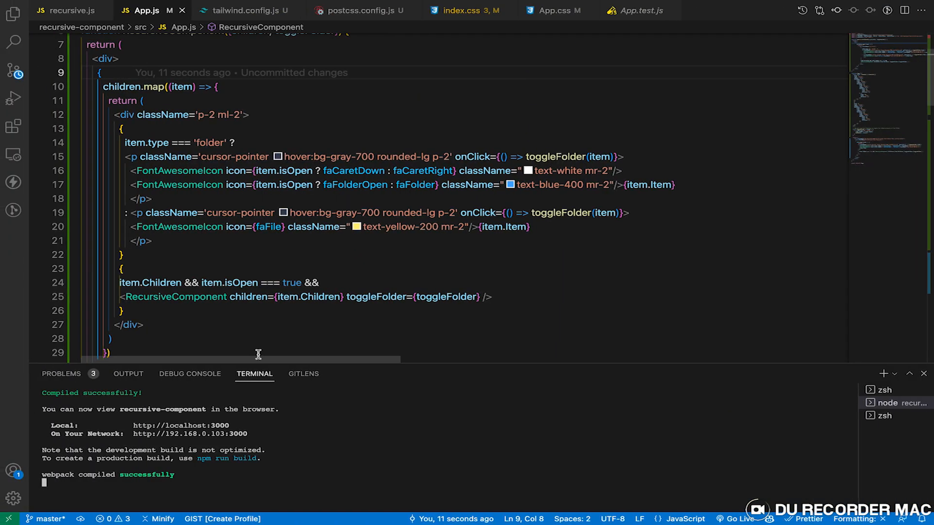
Step: Scroll the App.js data to folder 22's children and select where the copied file item 24 goes after 23
scroll(down, 3)
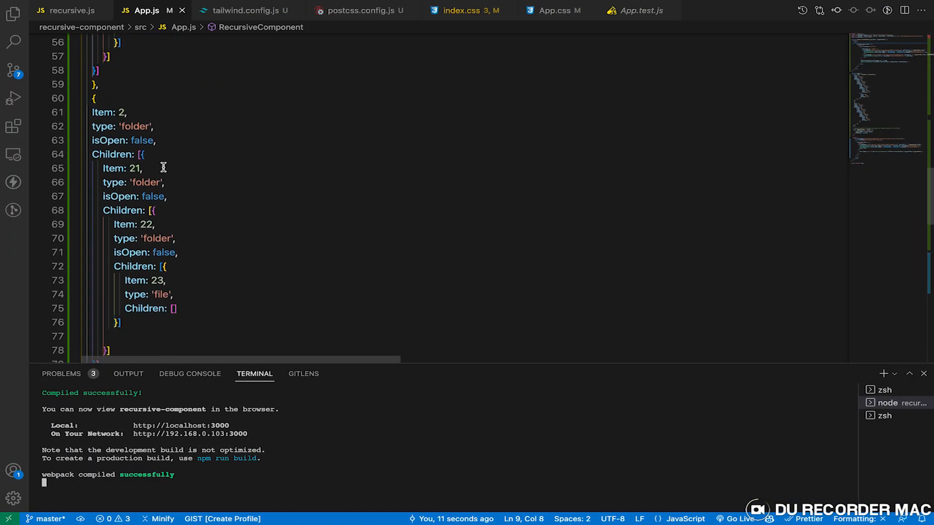
scroll(down, 3)
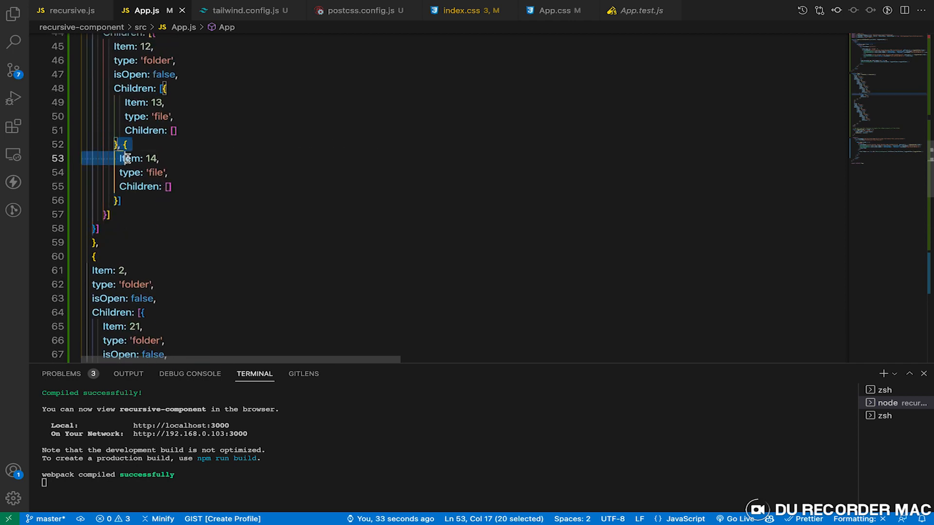
scroll(down, 3)
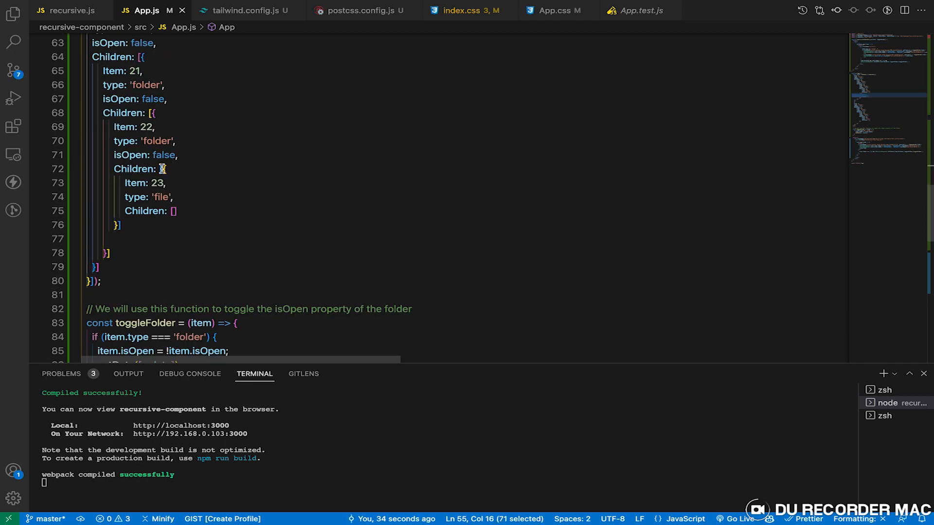
drag(162, 168, 116, 226)
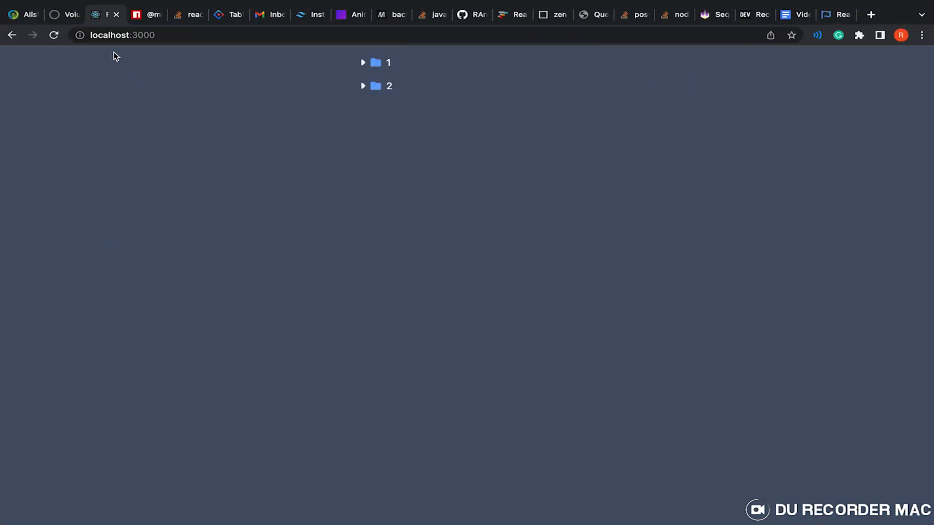
Step: Expand folder 2 and then folder 21 in the browser tree
click(363, 85)
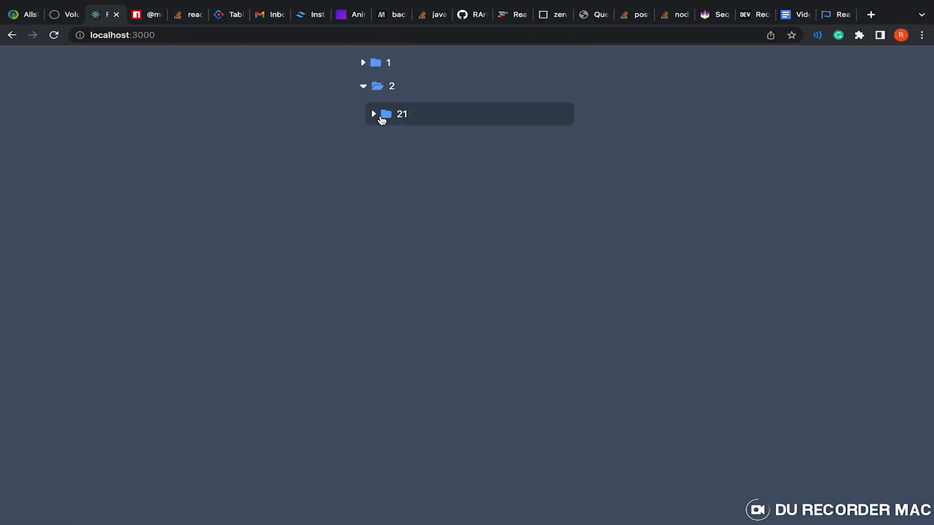
click(373, 114)
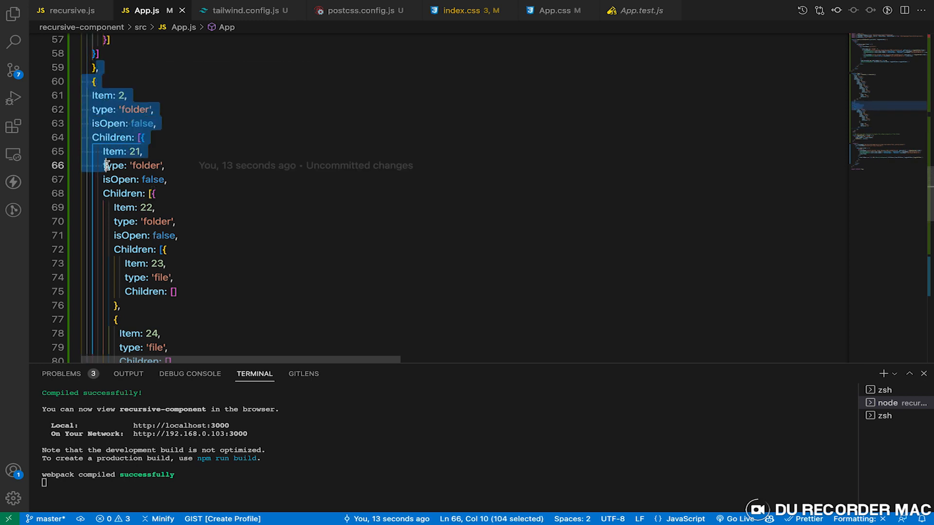
Step: Add a third top-level folder by copying folder 2's block and setting its Item to 3
scroll(down, 3)
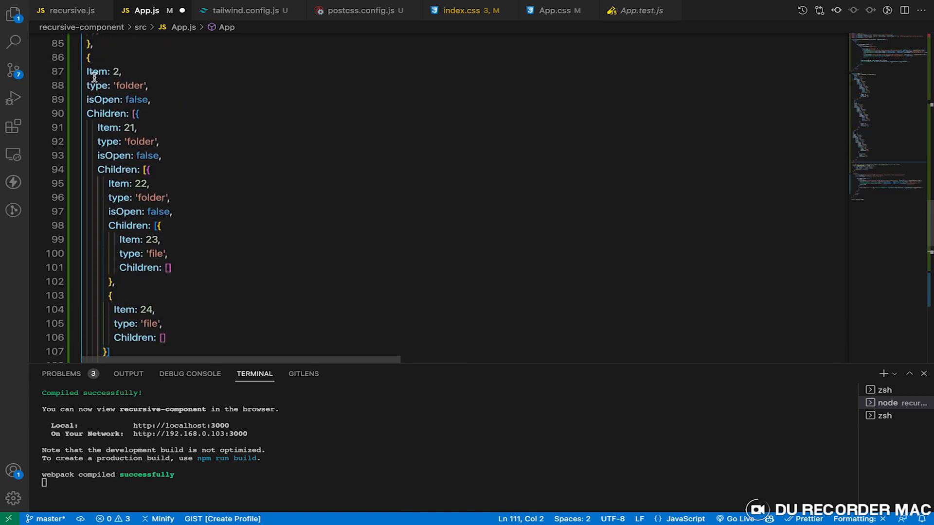
text(3)
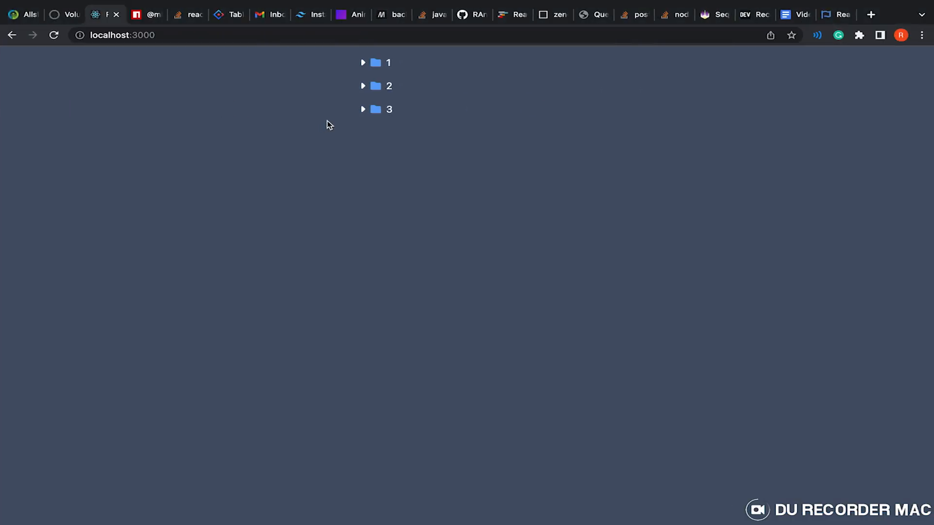
Step: Expand and collapse folder 3 and toggle folder 21 inside folder 2 to verify the copied data
click(362, 109)
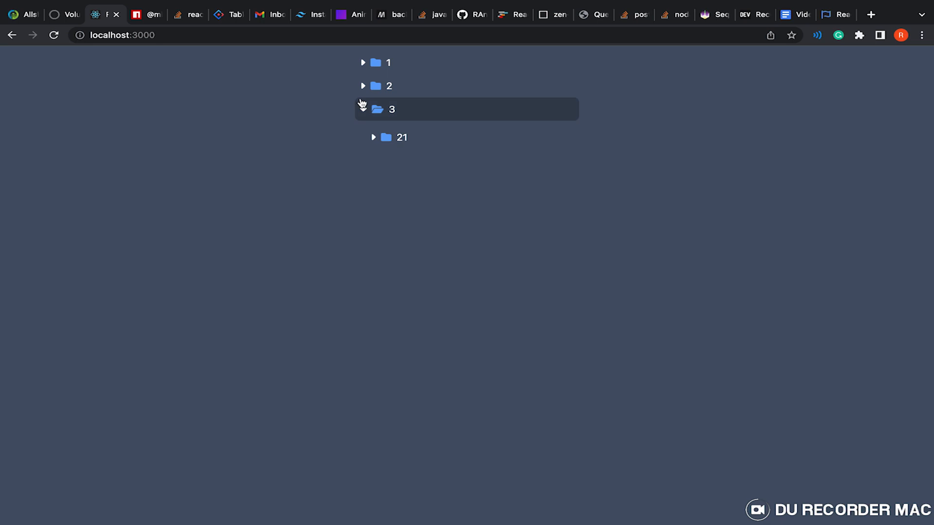
click(363, 62)
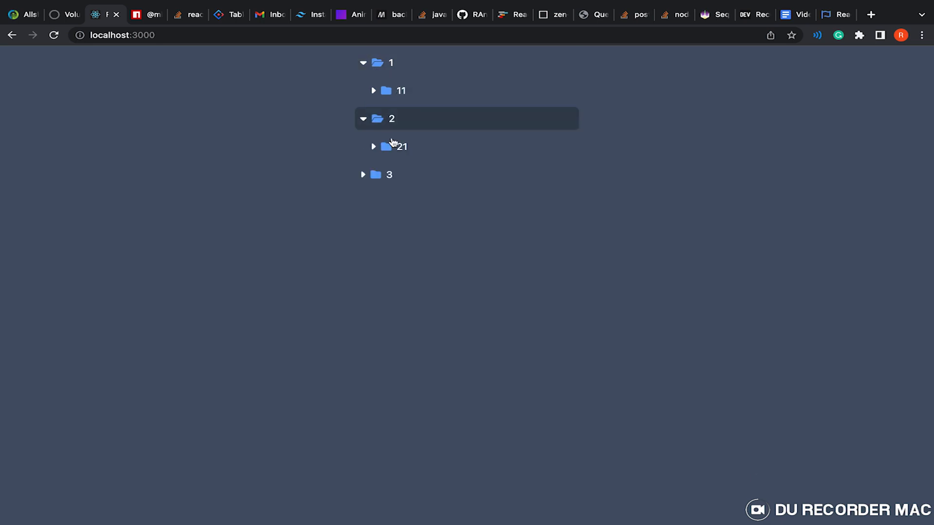
click(374, 147)
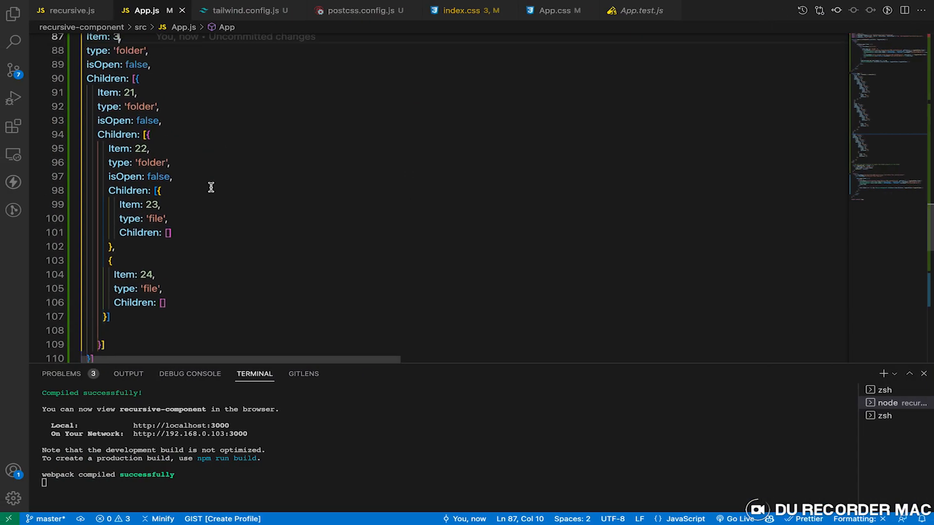
Step: Copy a folder object after file 24 in folder 22 and set its Item to 25
click(112, 316)
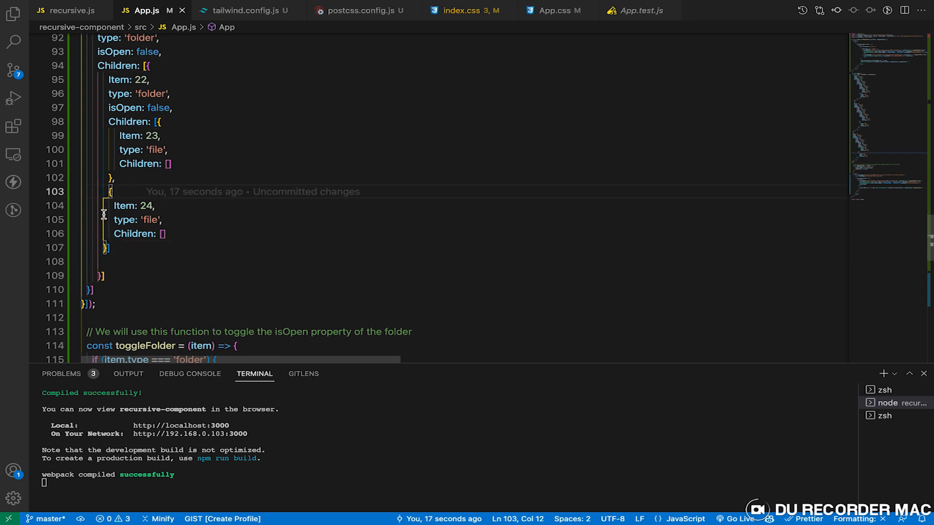
drag(109, 192, 104, 233)
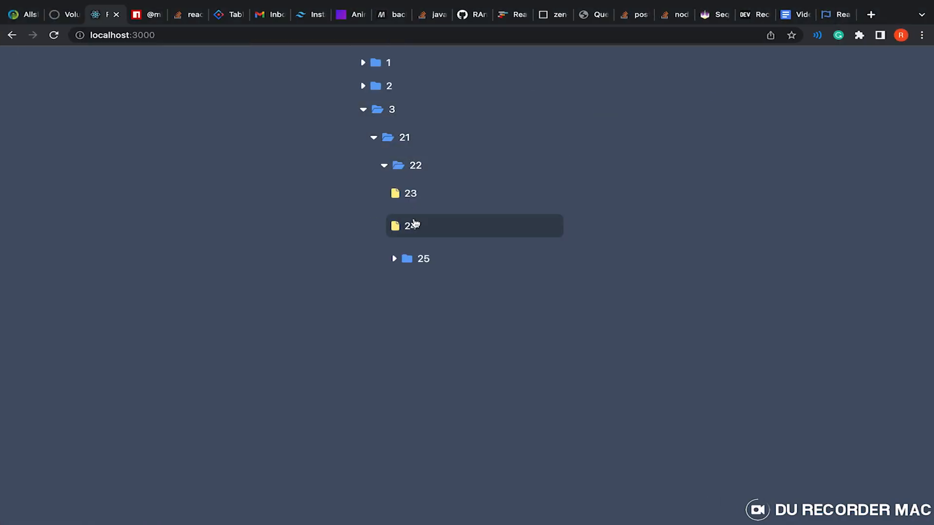
Step: Expand folder 3 through 21, 22 and 25 to reveal files 23, 24 and nested file 26
click(394, 259)
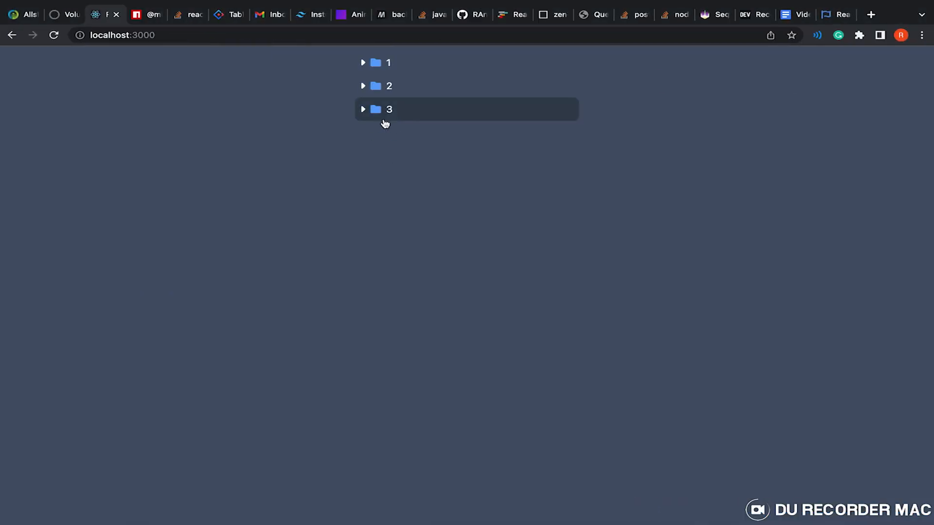
click(363, 109)
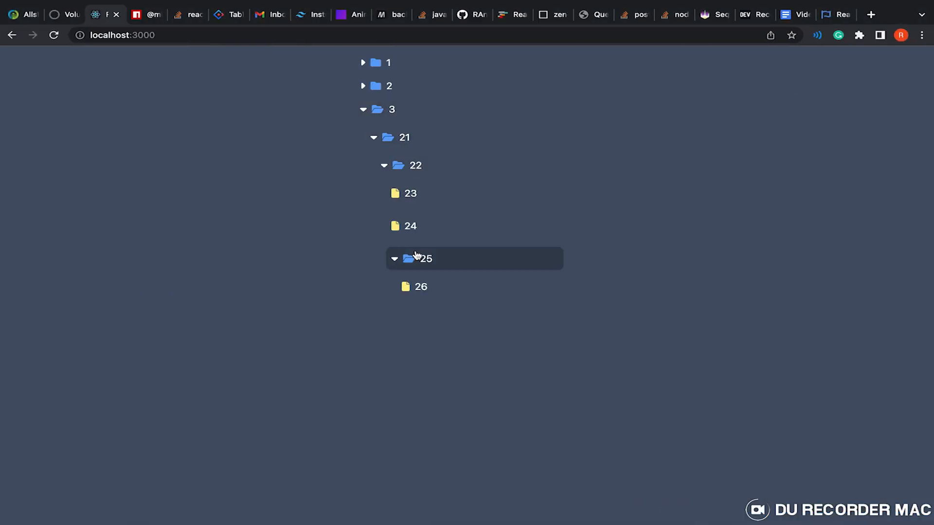